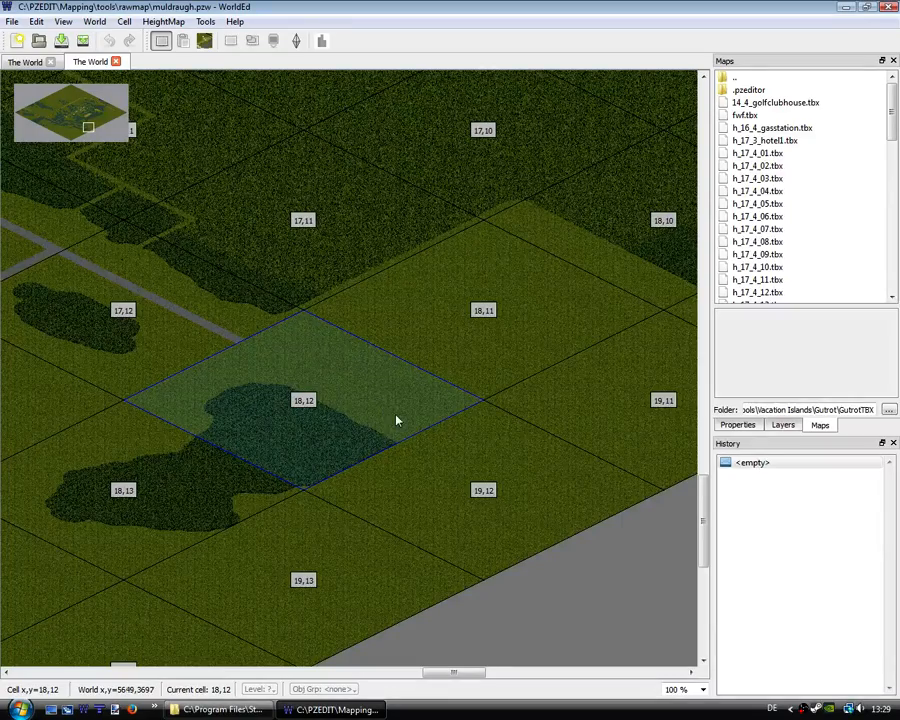
# - Pan the Muldraugh map from cell 18,12 to the top corner, showing cell 0,0
pyautogui.moveTo(397, 420); pyautogui.dragTo(325, 443)
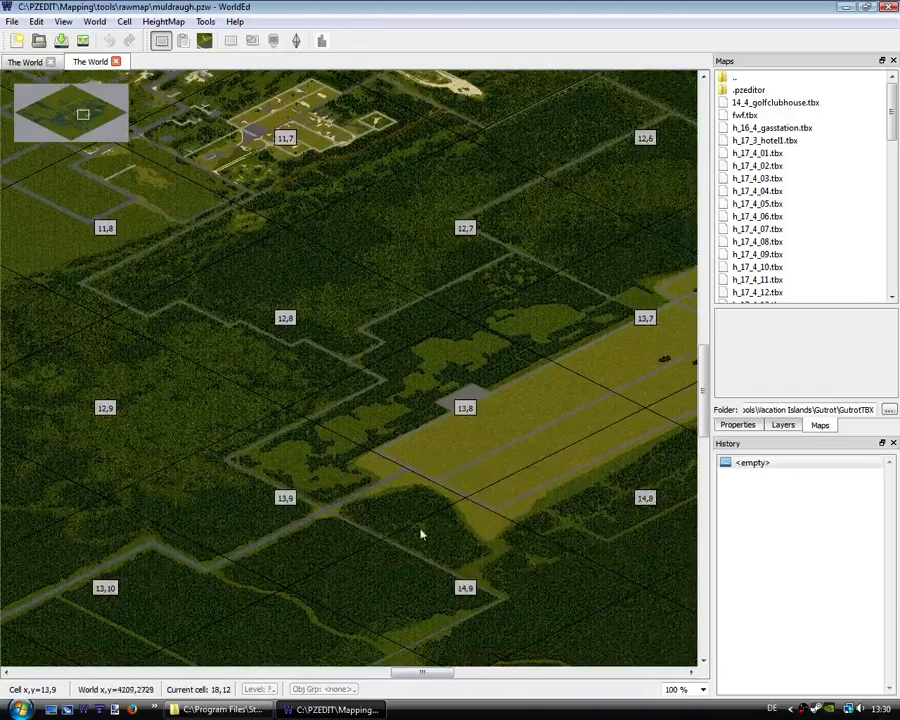
pyautogui.moveTo(420, 530); pyautogui.dragTo(360, 443)
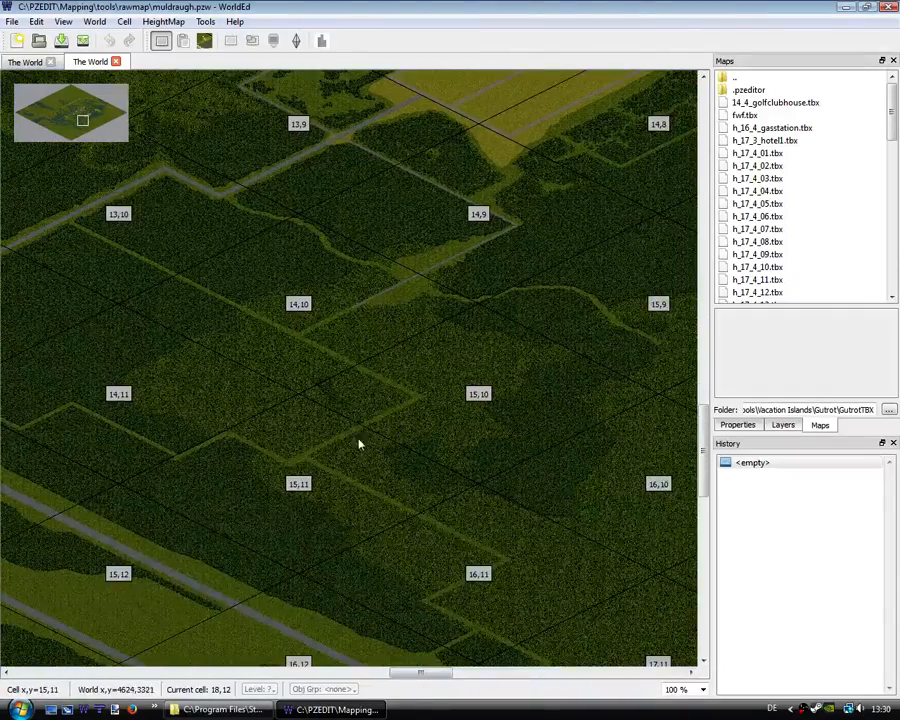
pyautogui.click(479, 393)
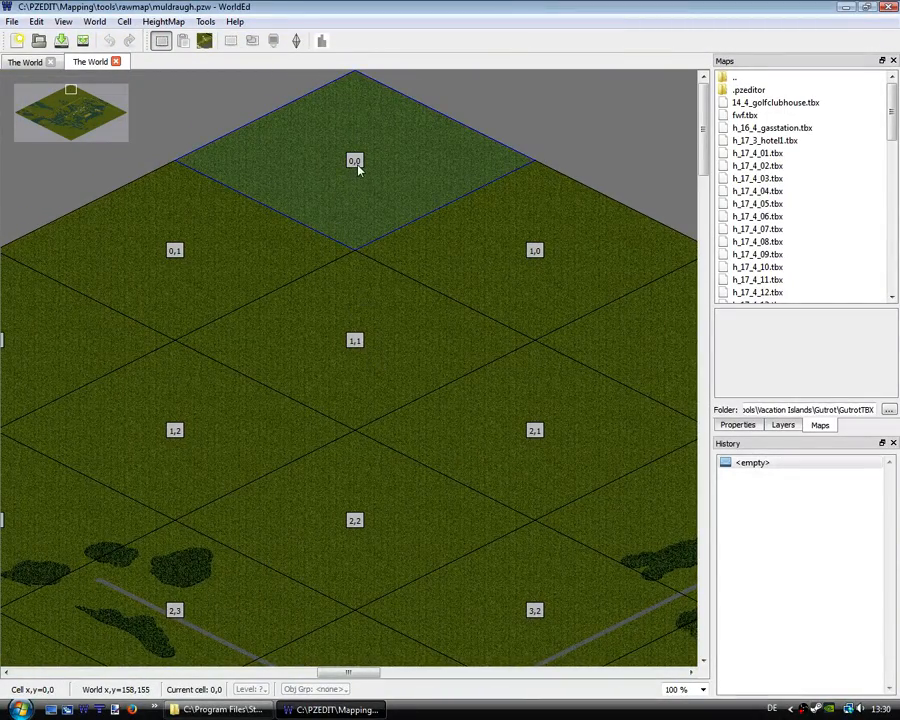
pyautogui.moveTo(350, 390)
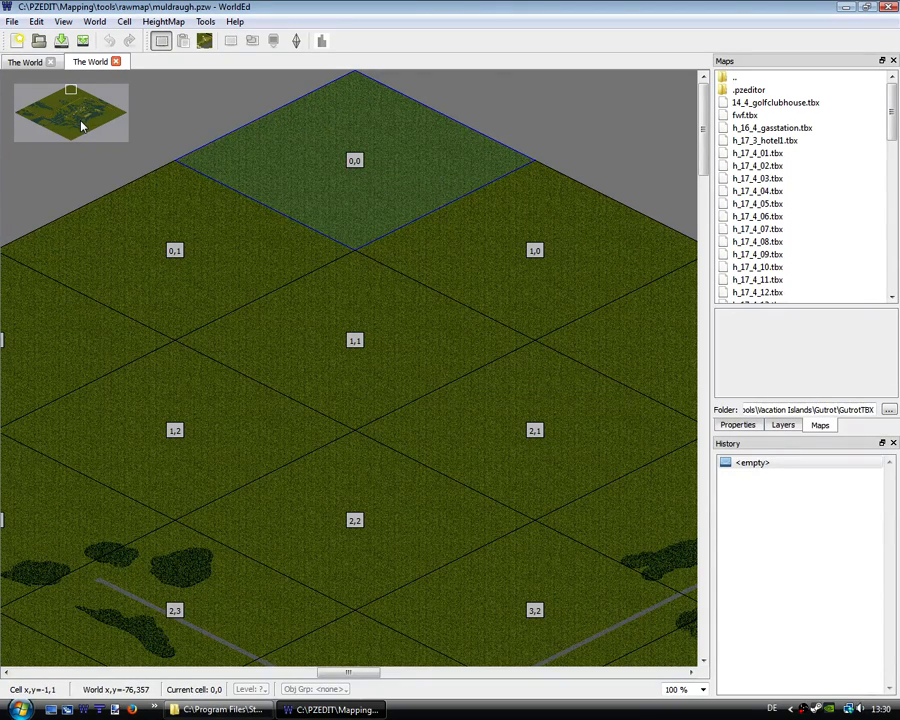
pyautogui.moveTo(78, 128)
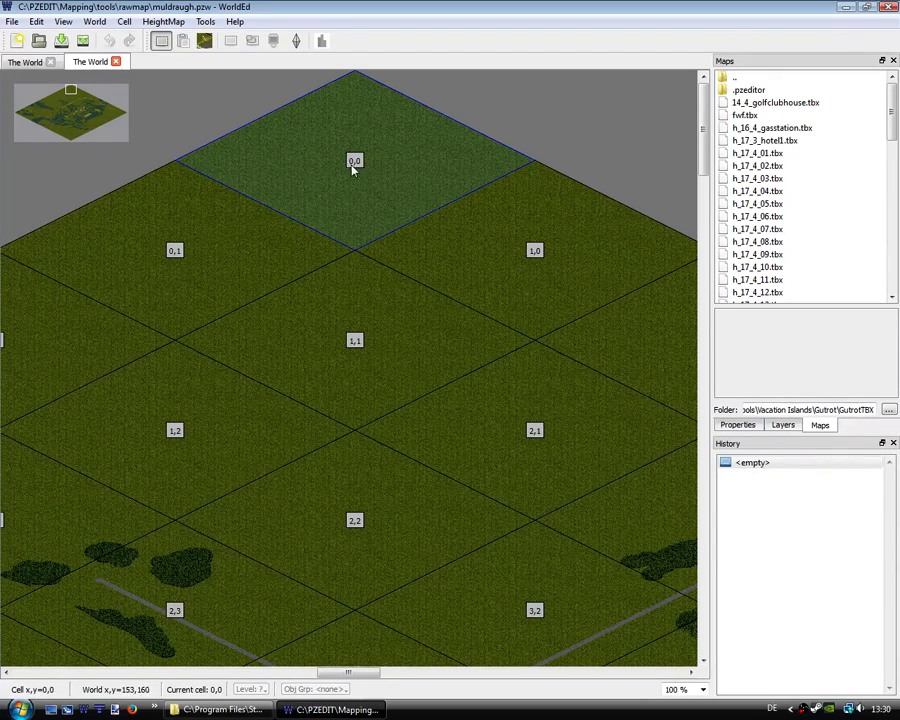
pyautogui.moveTo(305, 465)
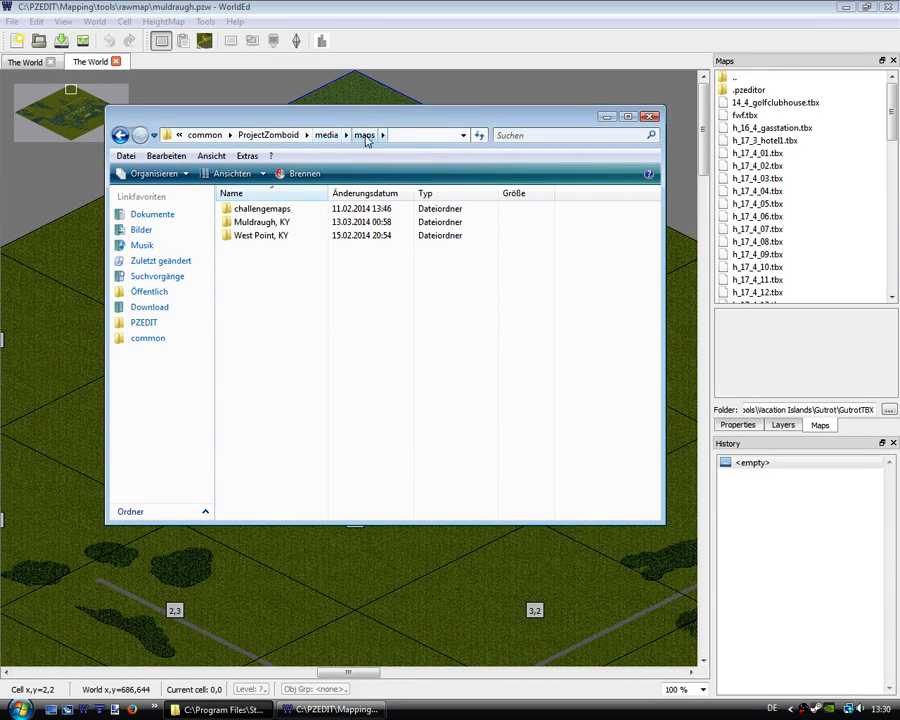
# - Open the Muldraugh, KY folder from the game's maps directory in Explorer
pyautogui.click(262, 221)
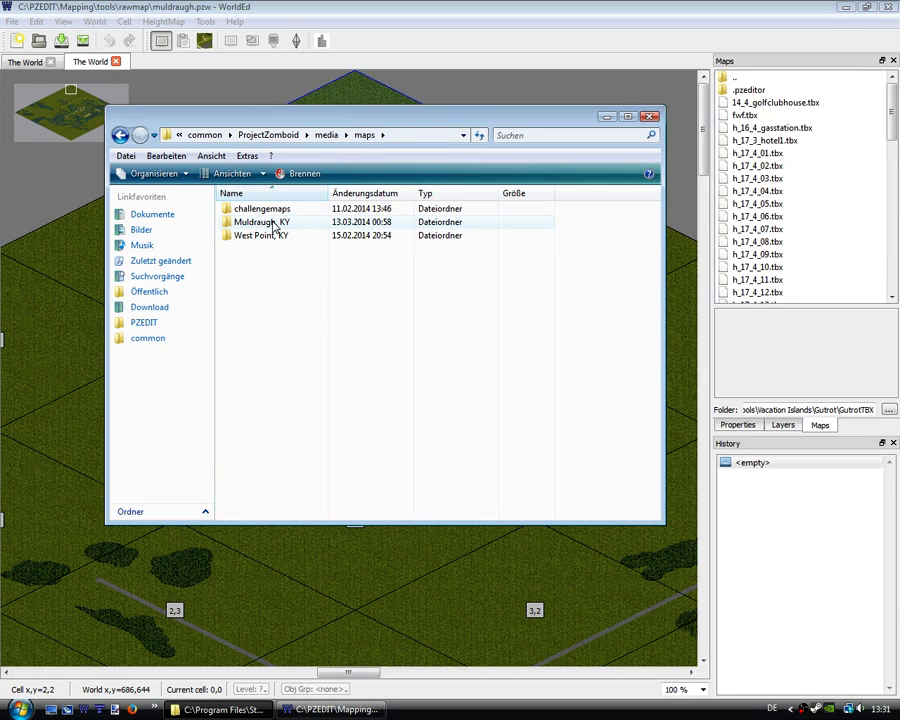
pyautogui.click(261, 235)
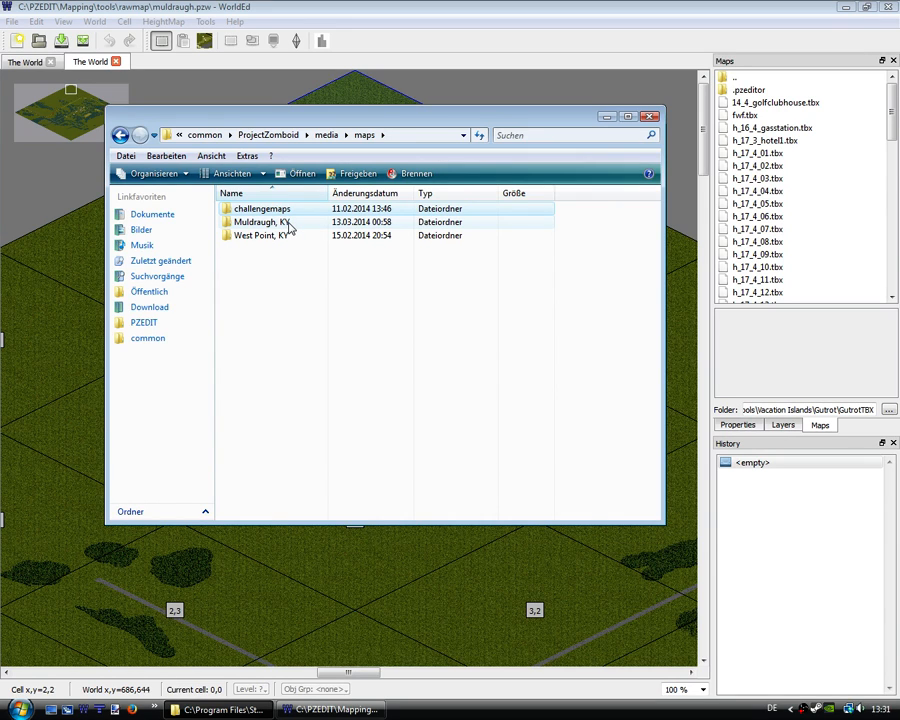
pyautogui.doubleClick(260, 221)
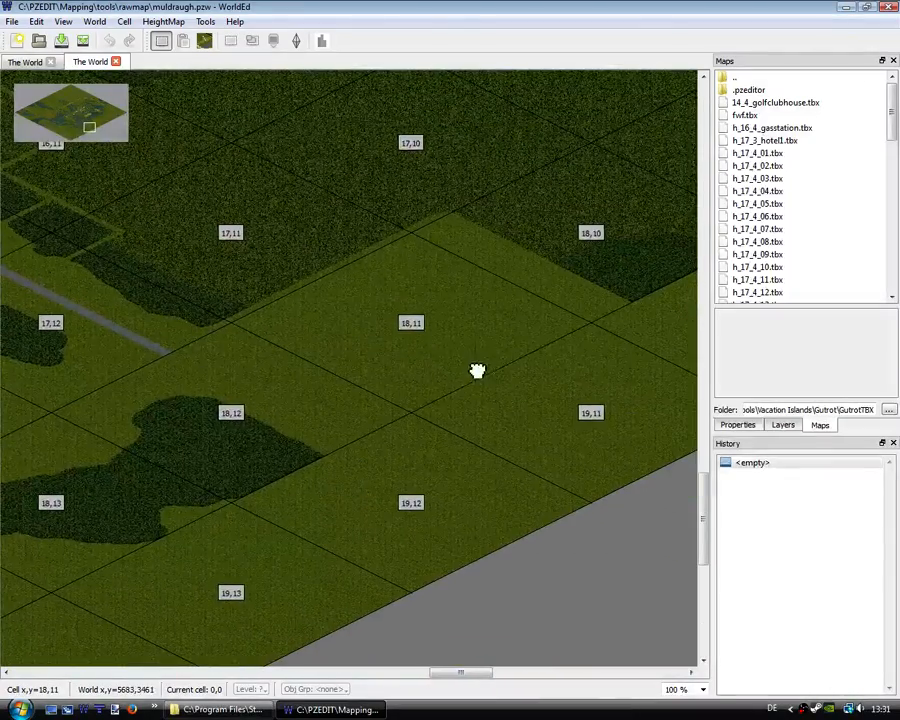
# - Flip from the tutorial.pzw tab back to the muldraugh.pzw tab to compare cells
pyautogui.click(25, 61)
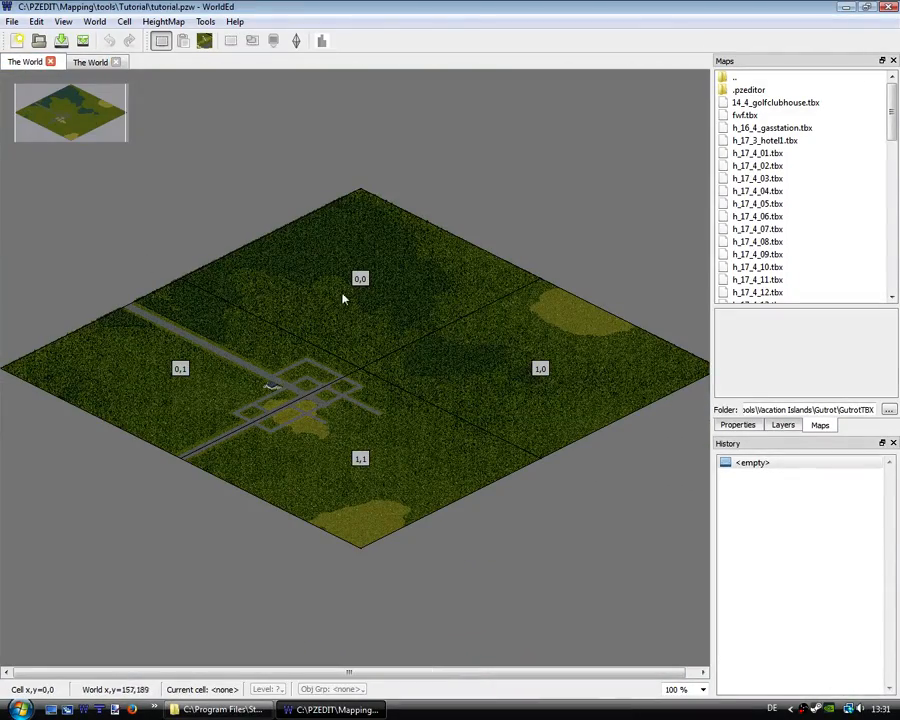
pyautogui.click(90, 61)
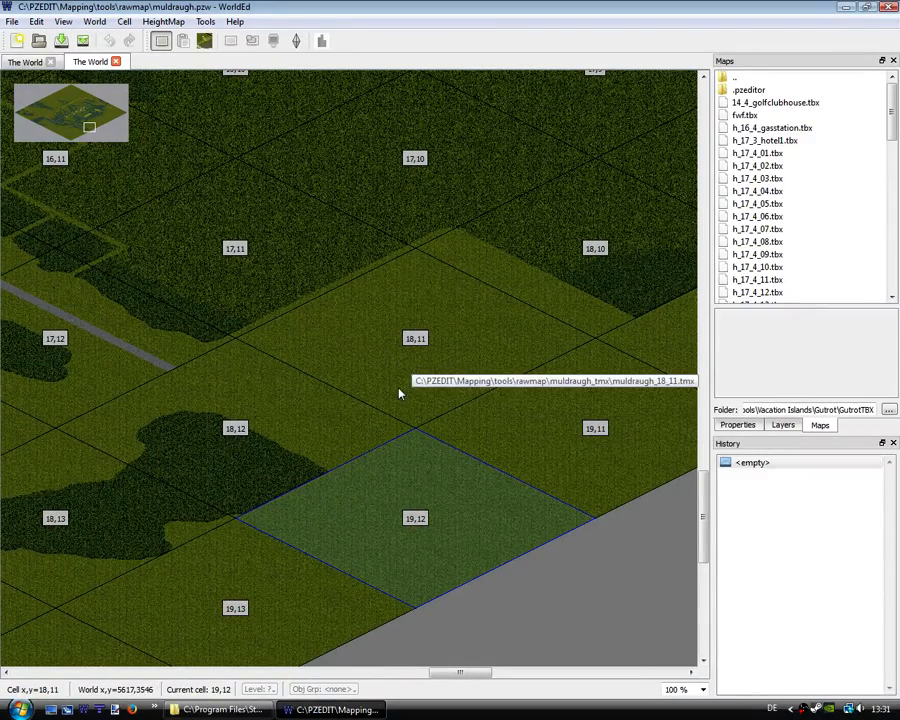
pyautogui.moveTo(373, 377)
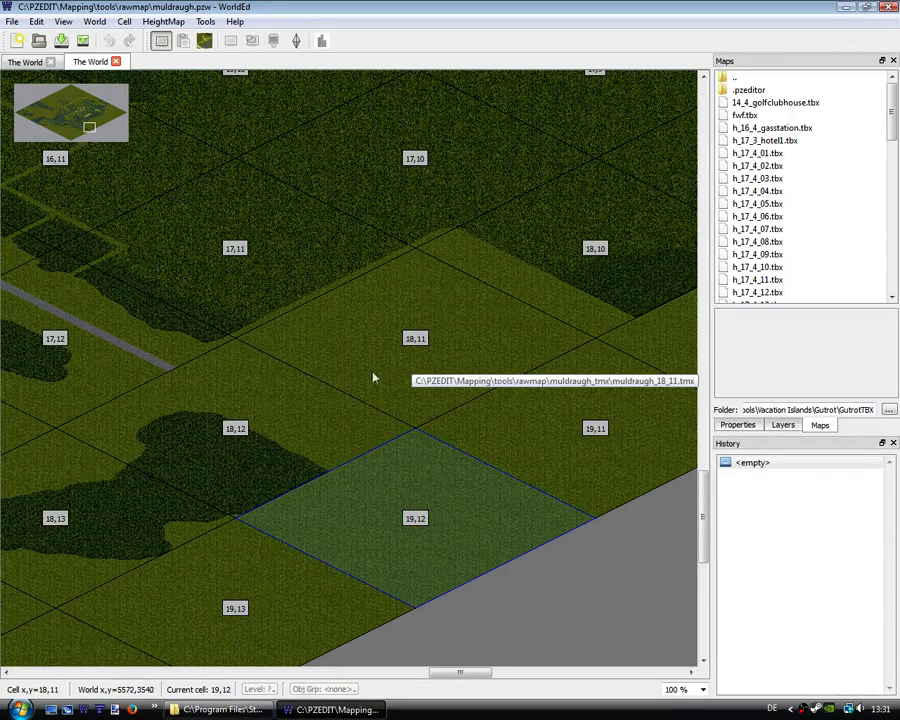
pyautogui.moveTo(417, 355)
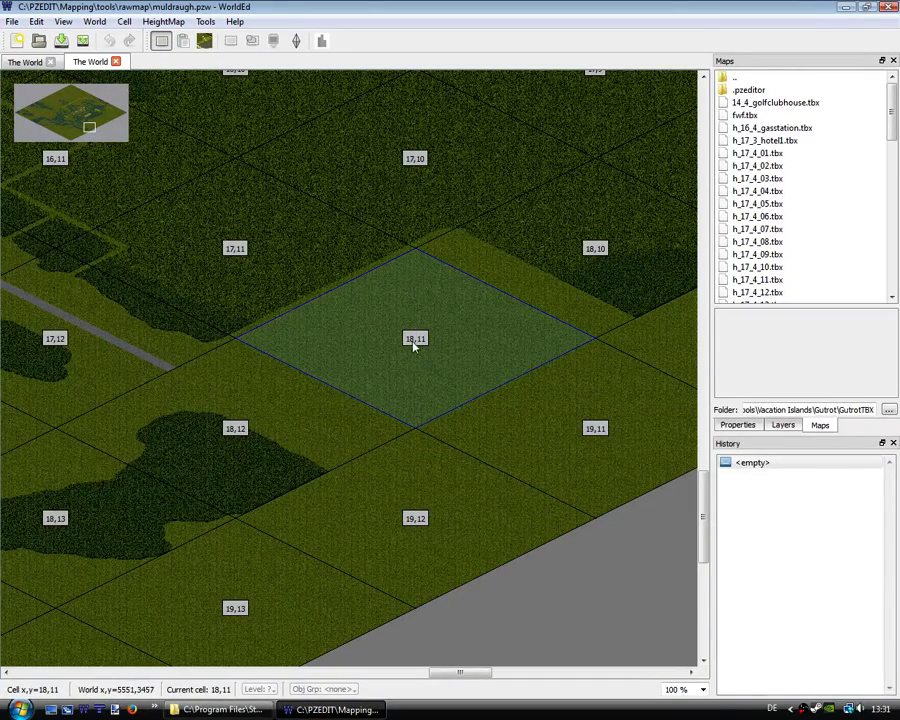
pyautogui.moveTo(410, 350)
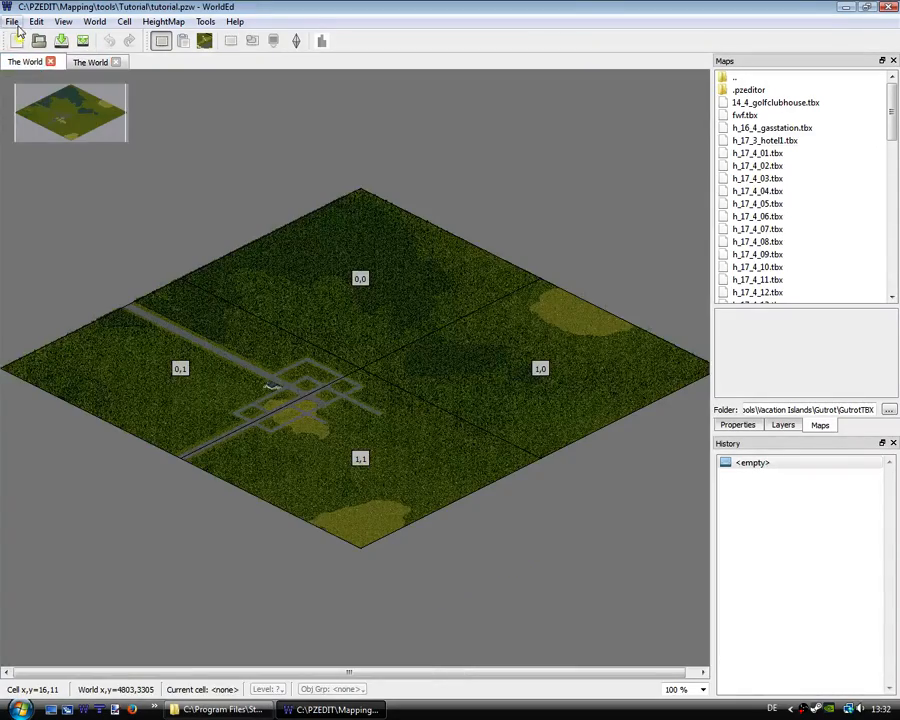
pyautogui.click(11, 21)
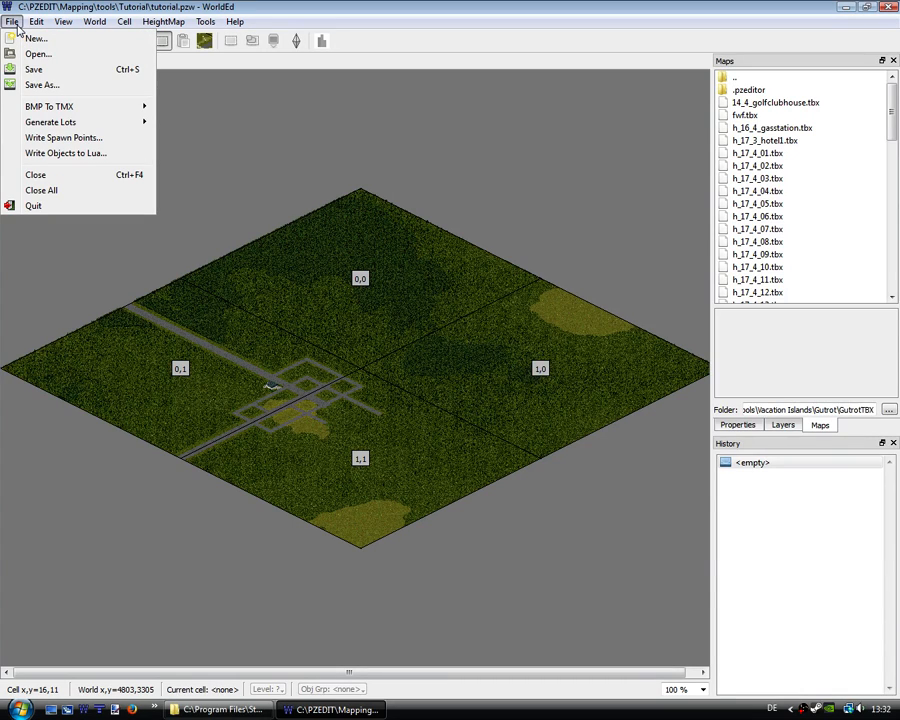
pyautogui.moveTo(50, 122)
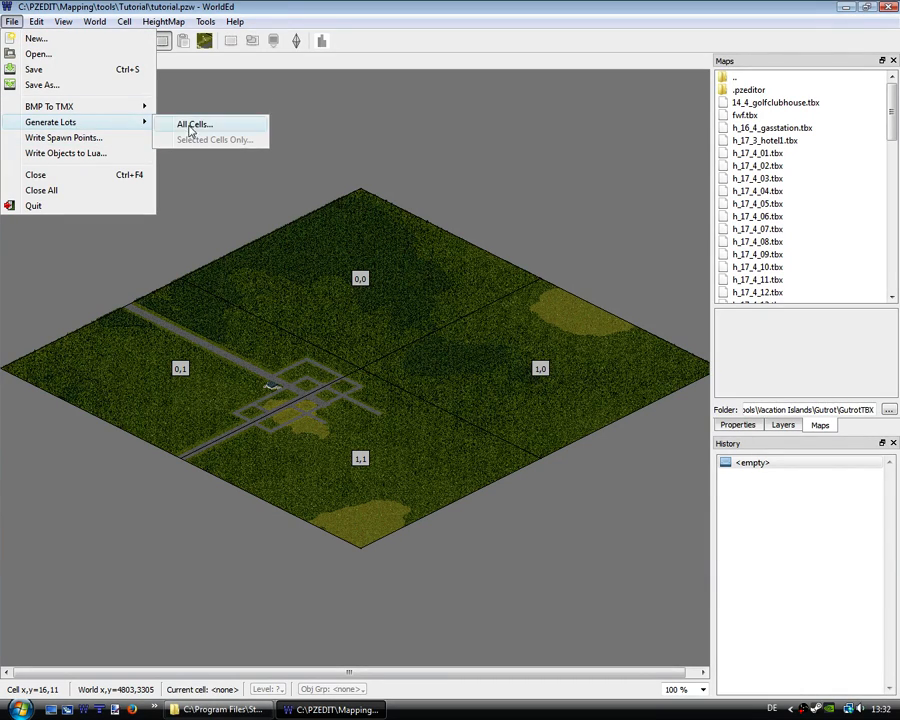
pyautogui.click(192, 123)
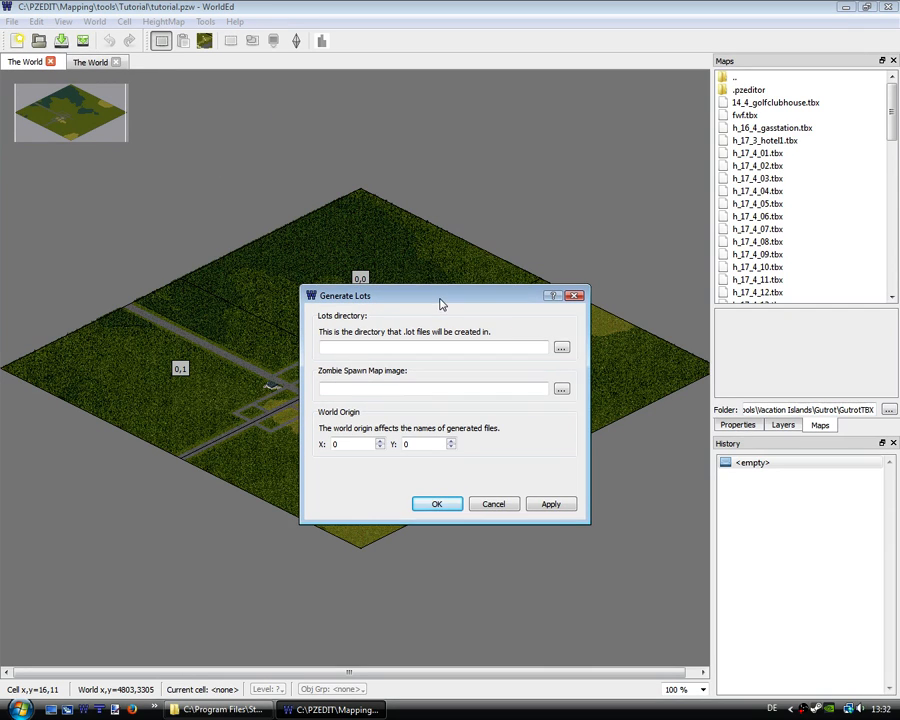
pyautogui.click(561, 347)
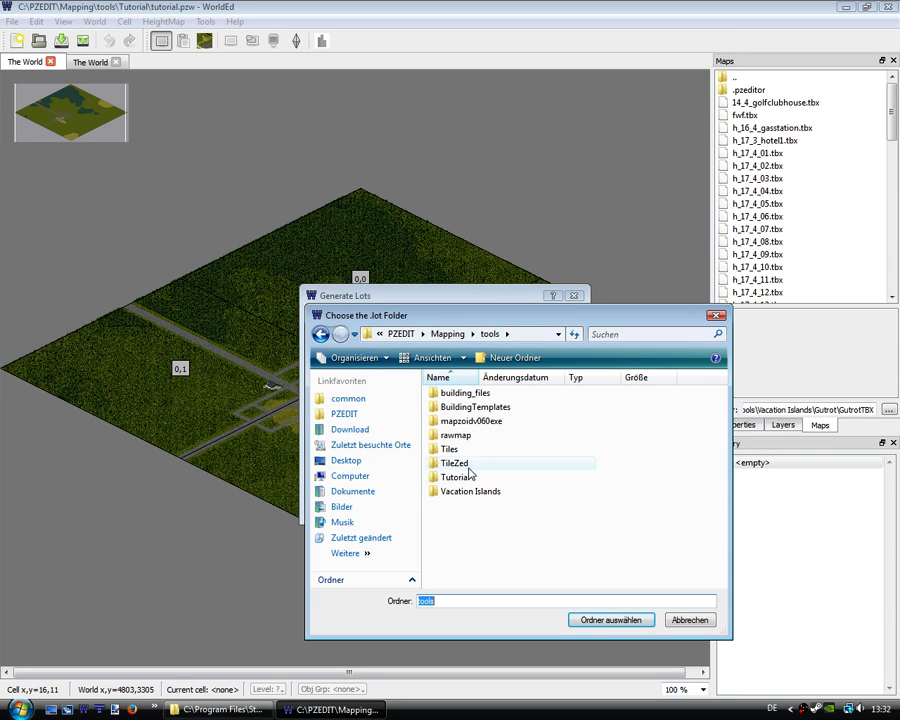
pyautogui.doubleClick(457, 476)
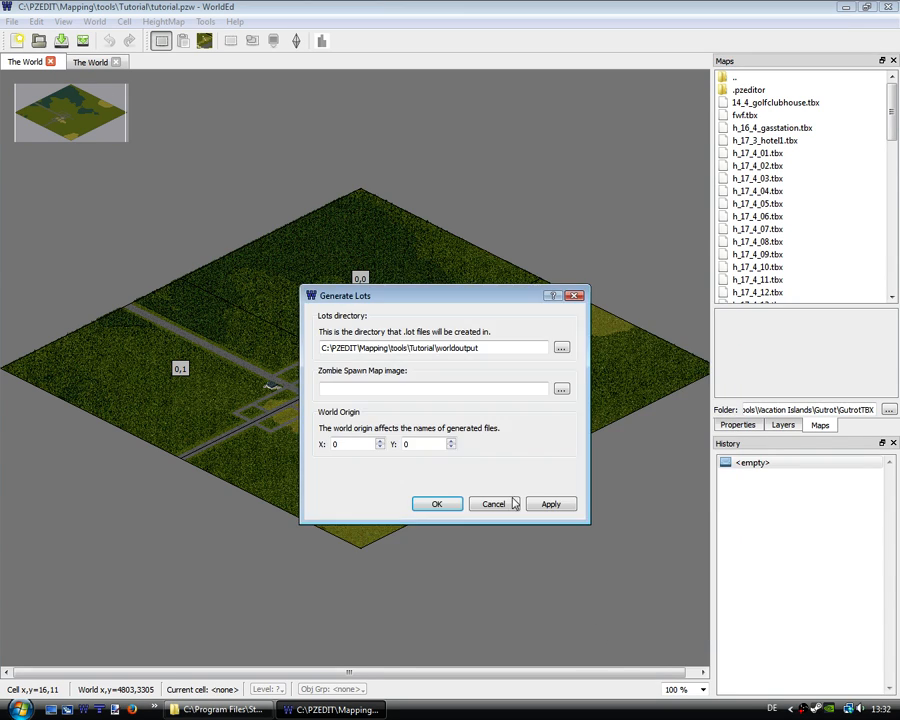
pyautogui.click(561, 389)
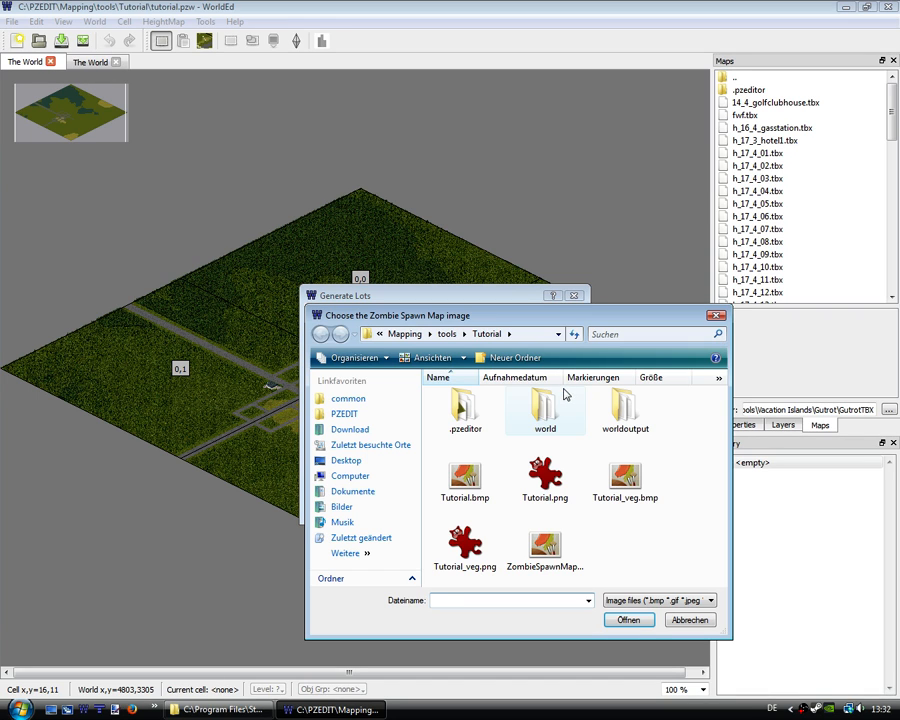
pyautogui.click(545, 540)
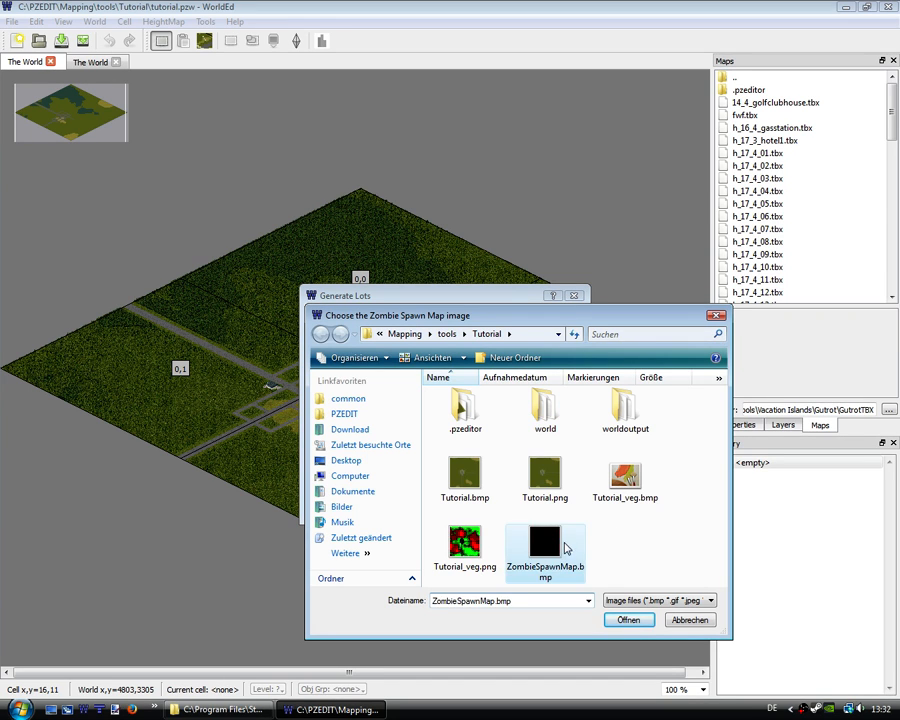
pyautogui.click(629, 619)
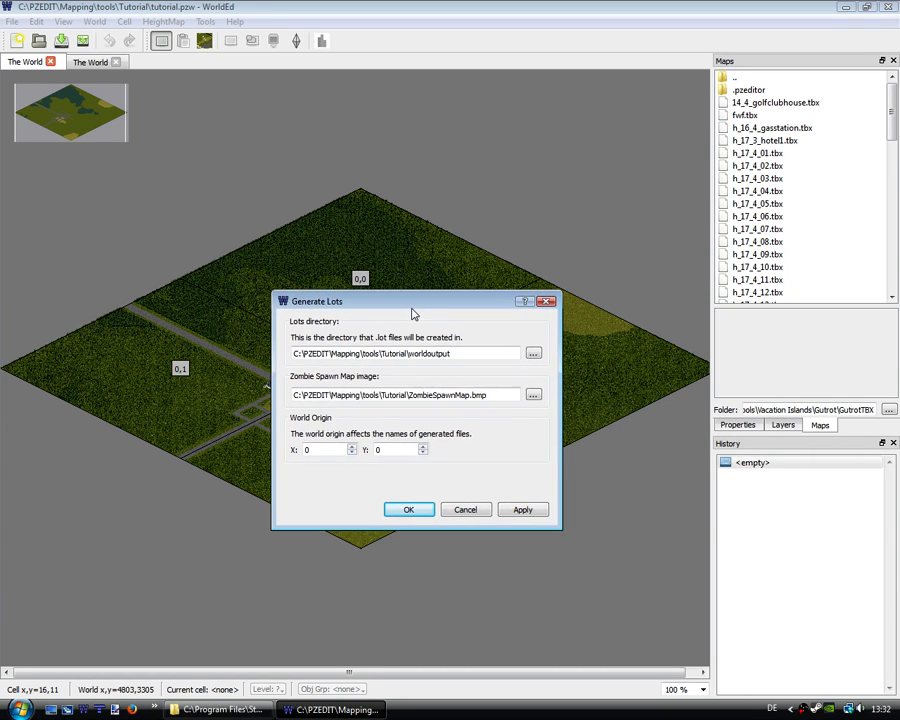
pyautogui.click(322, 449)
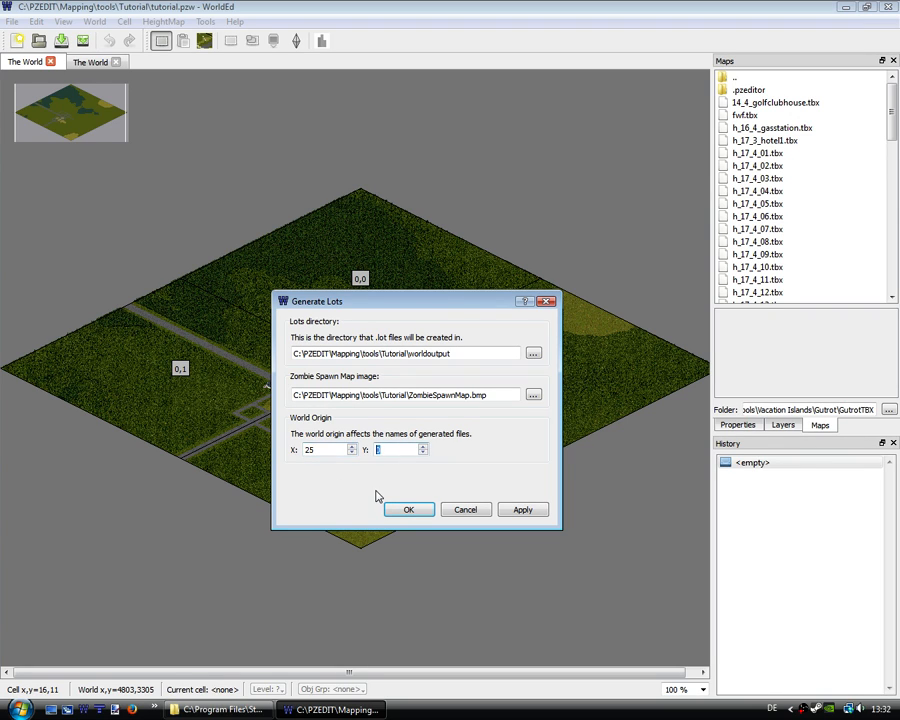
pyautogui.write('25')
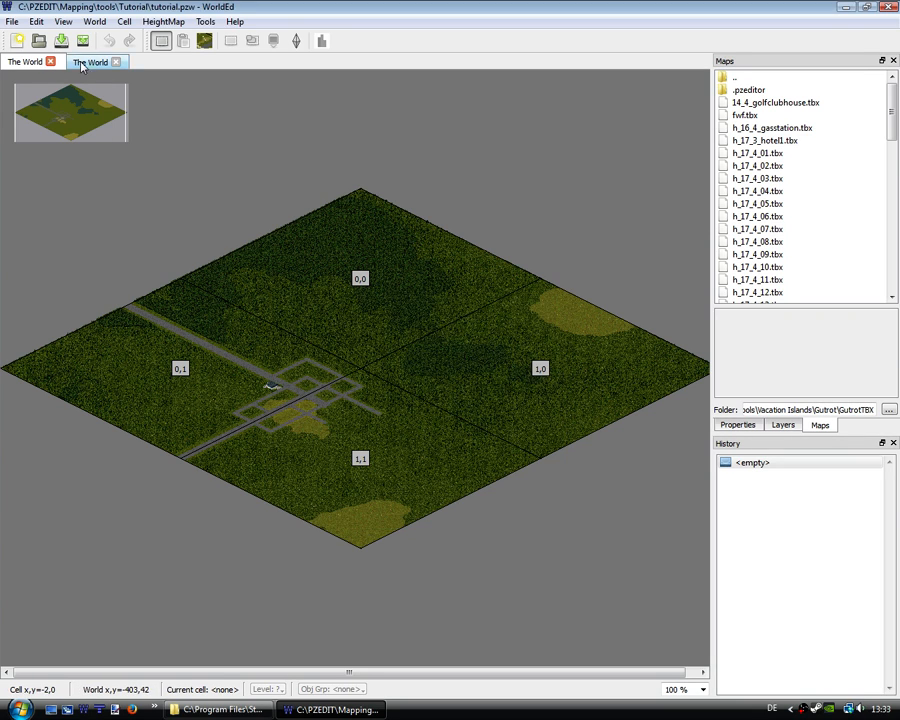
# - Open Generate Lots with worldoutput as the lots directory and a shifted World Origin
pyautogui.click(90, 61)
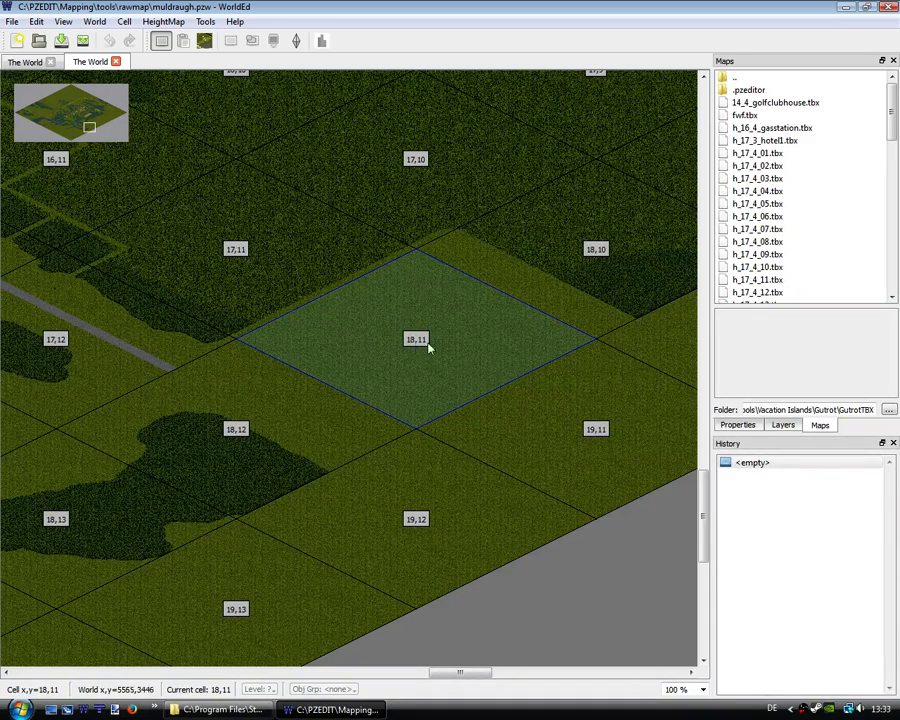
pyautogui.click(12, 21)
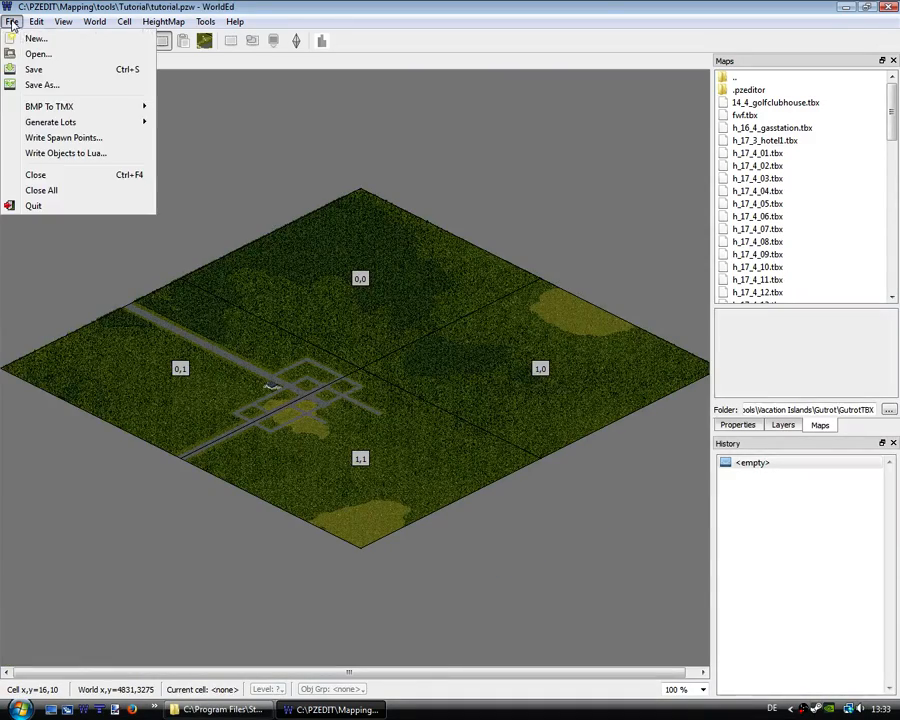
pyautogui.click(50, 121)
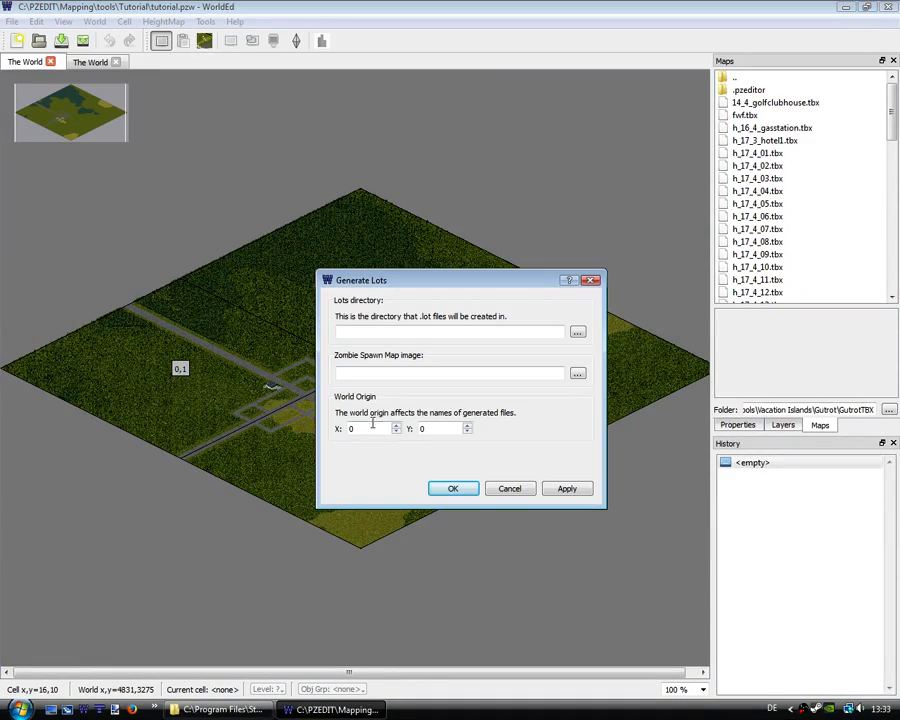
pyautogui.click(368, 428)
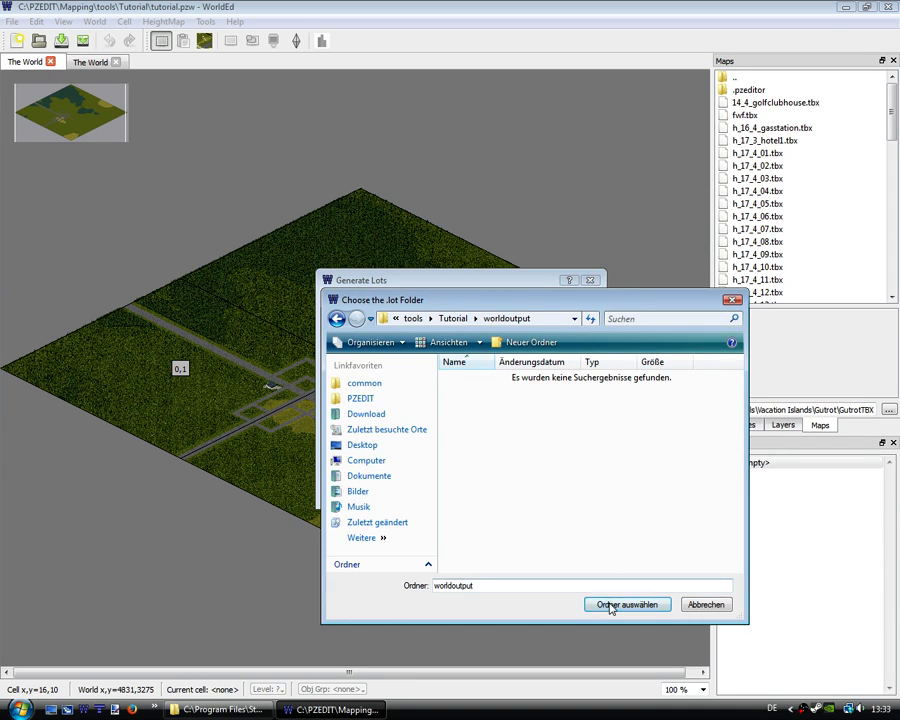
pyautogui.click(627, 604)
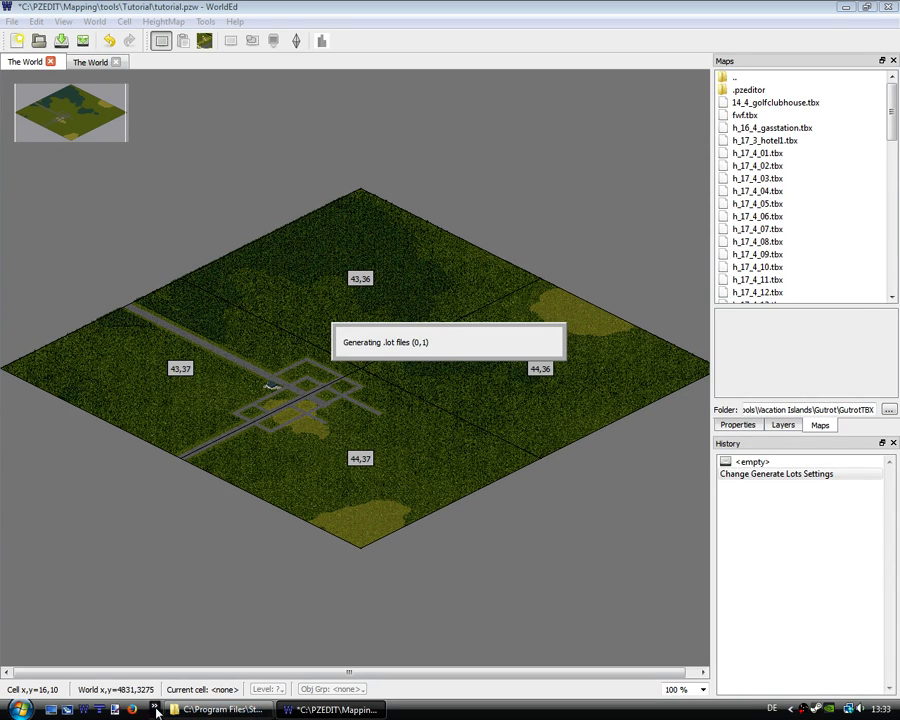
# - Open Explorer on the C: drive from the taskbar jump list while lots generate
pyautogui.click(155, 709)
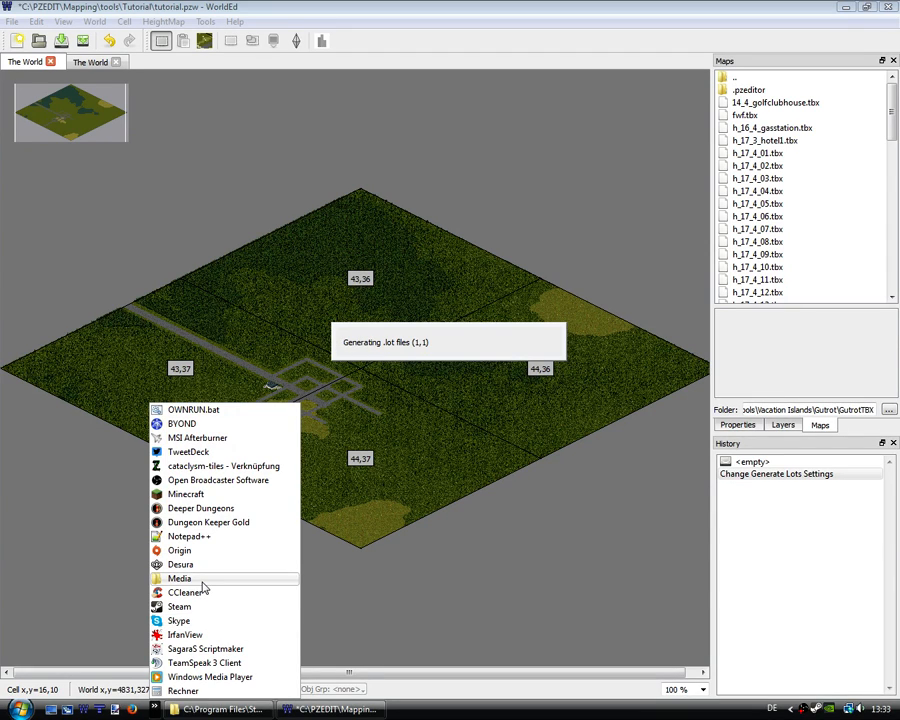
pyautogui.click(180, 578)
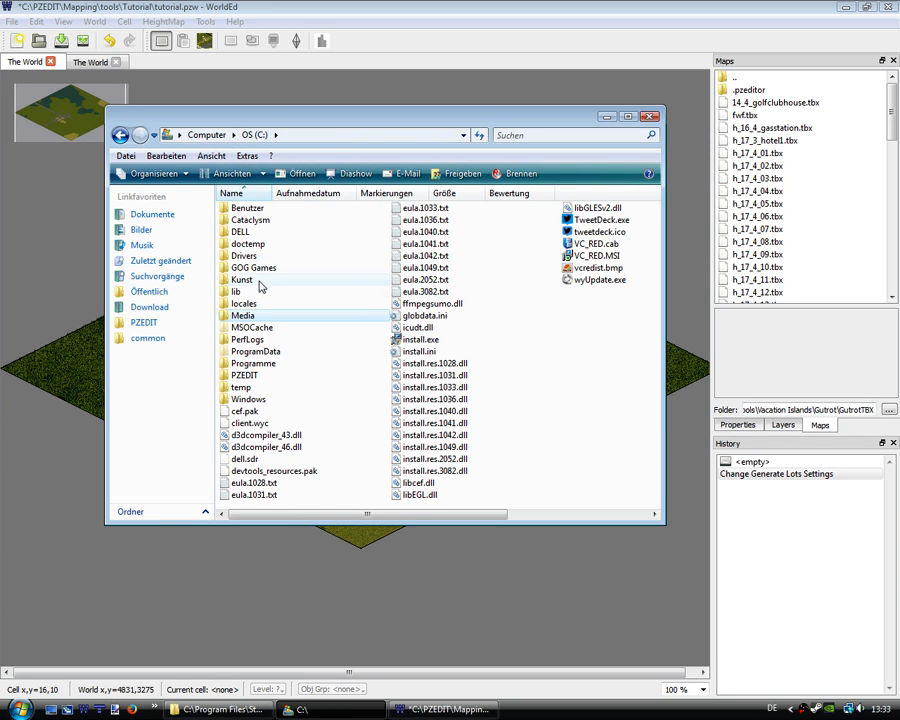
pyautogui.moveTo(258, 321)
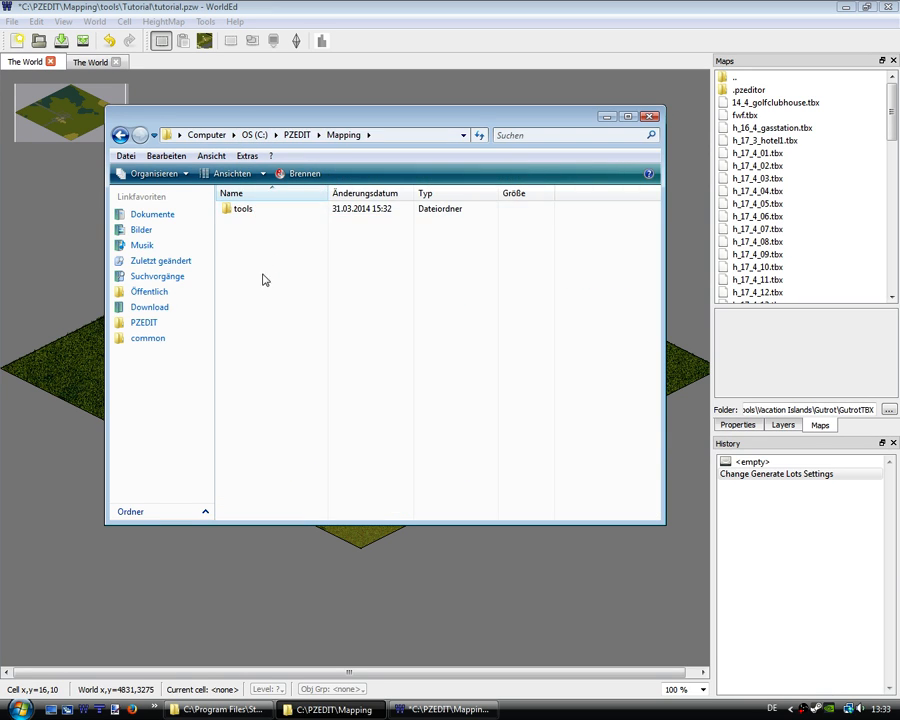
# - Browse Tutorial\worldoutput, select 43_36.lotheader, and move Explorer over the map
pyautogui.doubleClick(243, 208)
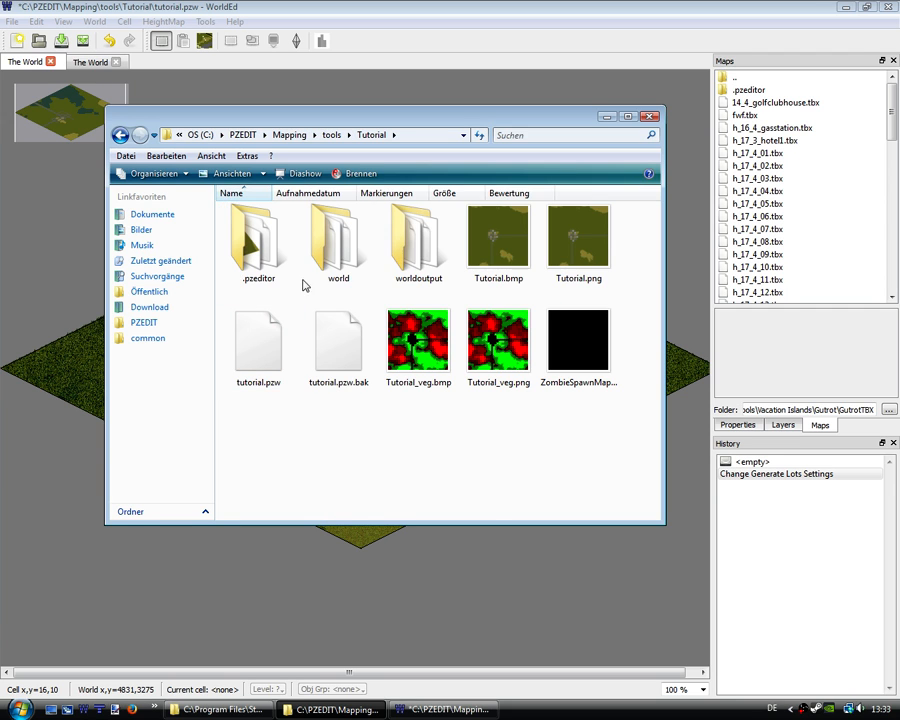
pyautogui.doubleClick(418, 235)
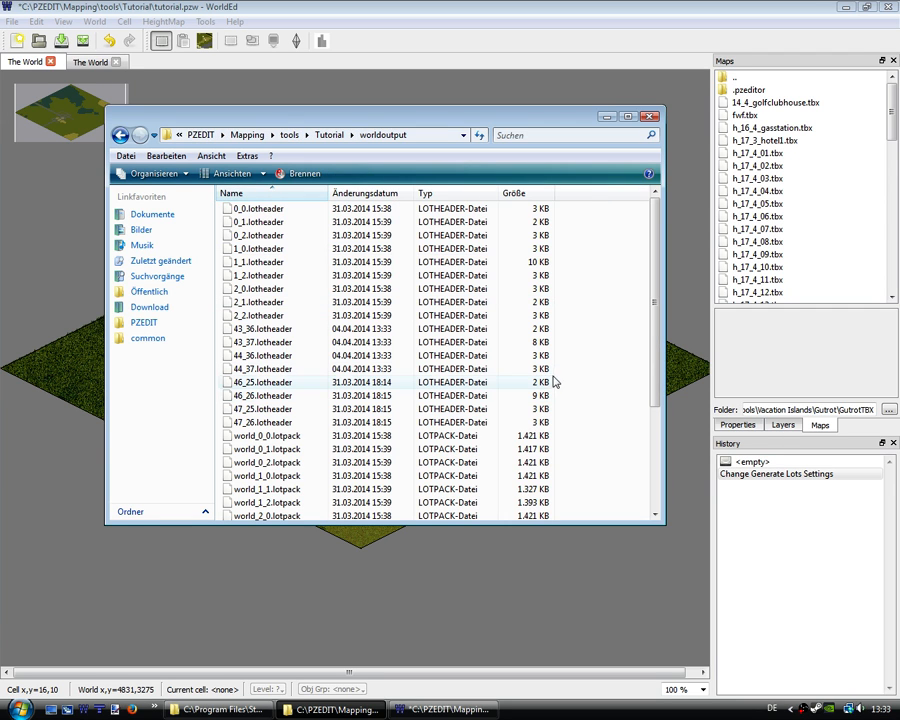
pyautogui.click(263, 328)
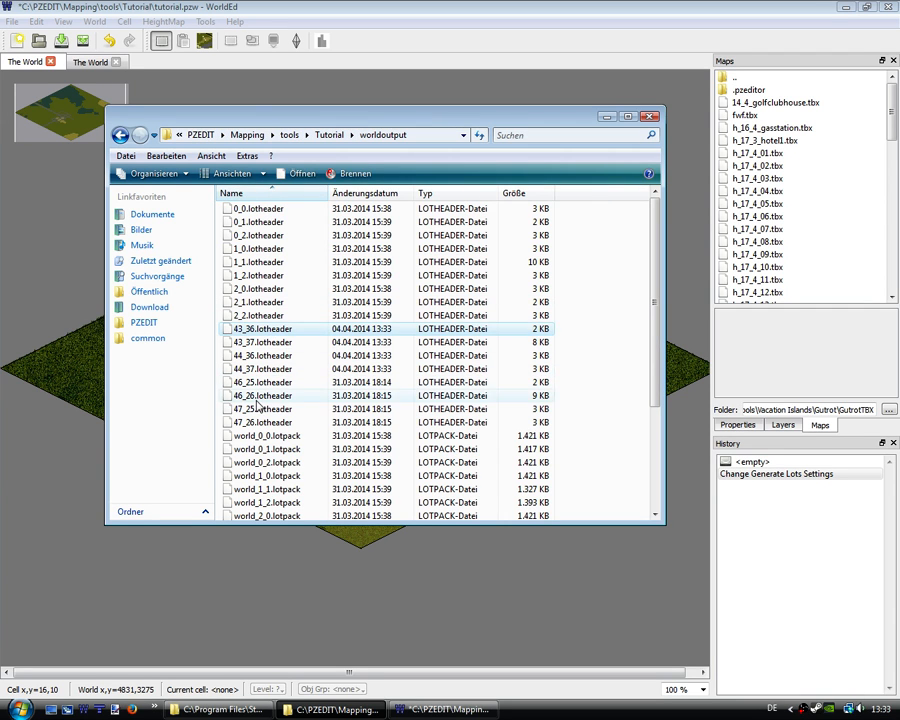
pyautogui.click(262, 328)
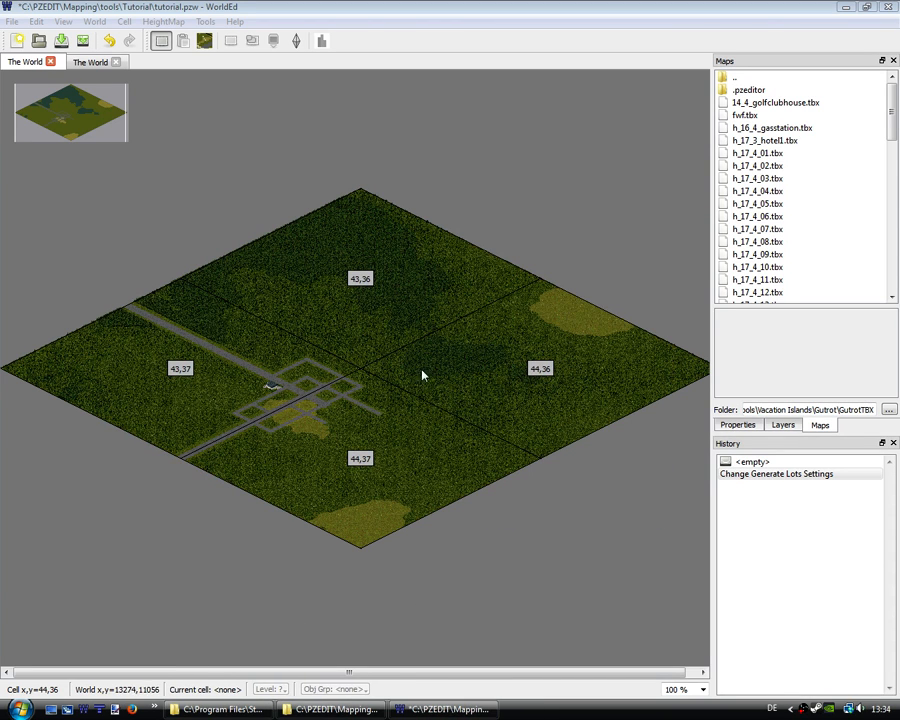
pyautogui.moveTo(367, 285)
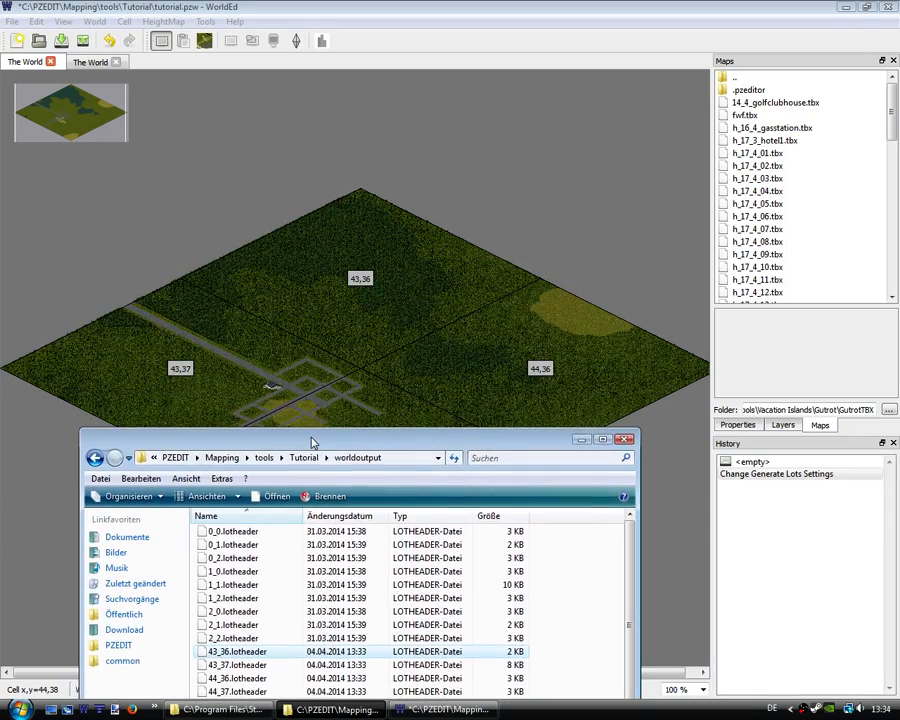
pyautogui.moveTo(312, 439); pyautogui.dragTo(320, 446)
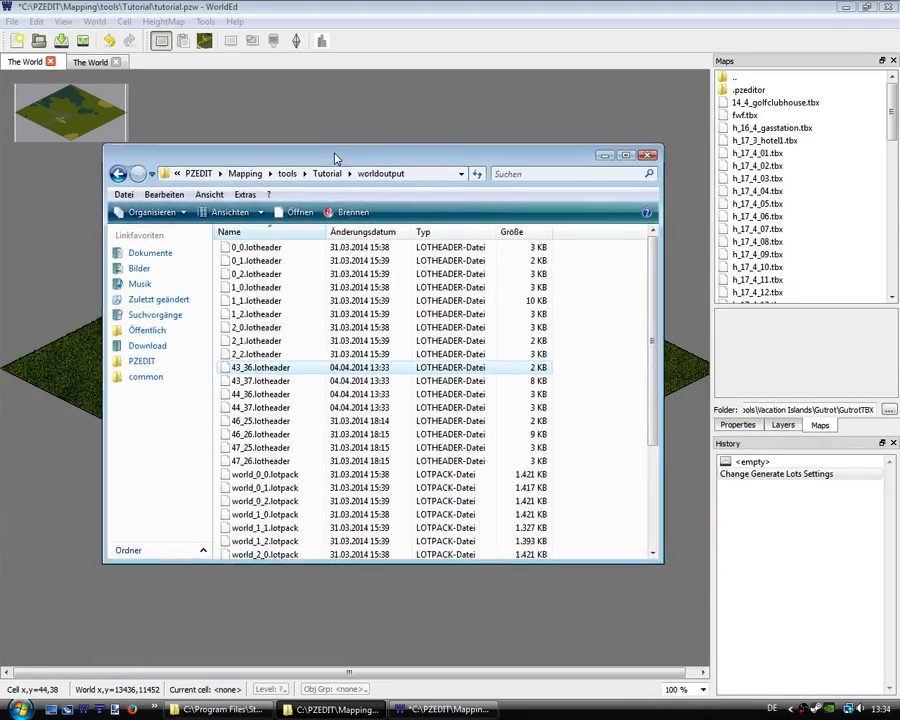
pyautogui.click(648, 154)
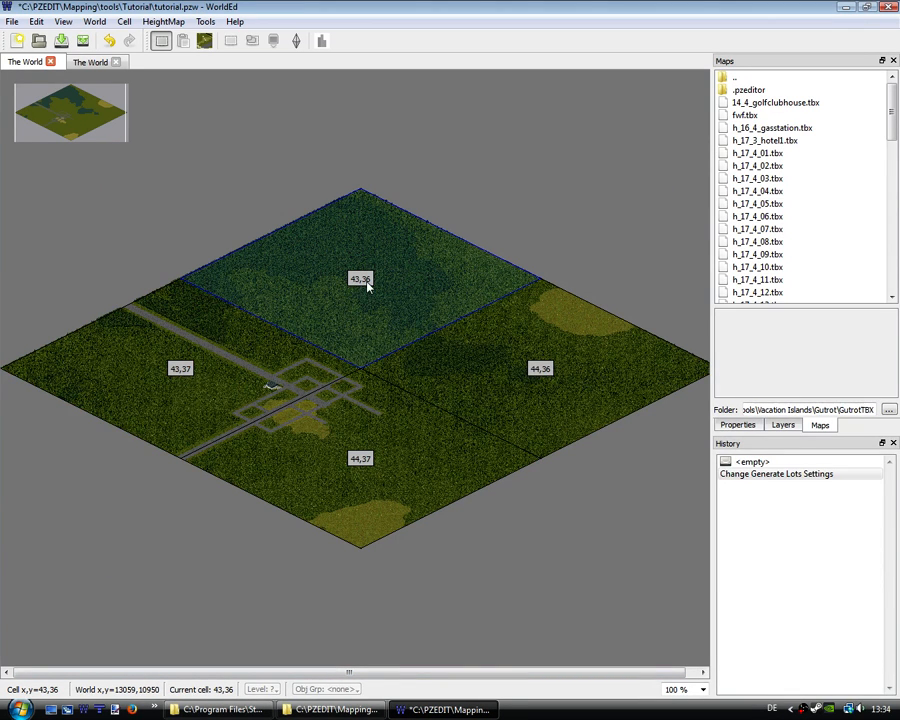
pyautogui.moveTo(540, 369)
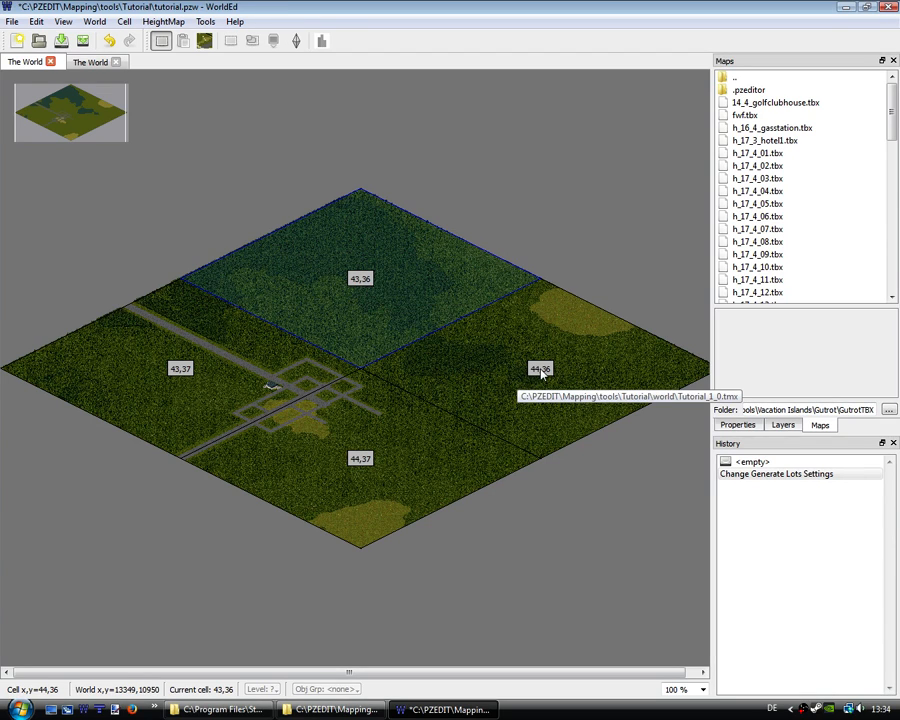
pyautogui.moveTo(360, 284)
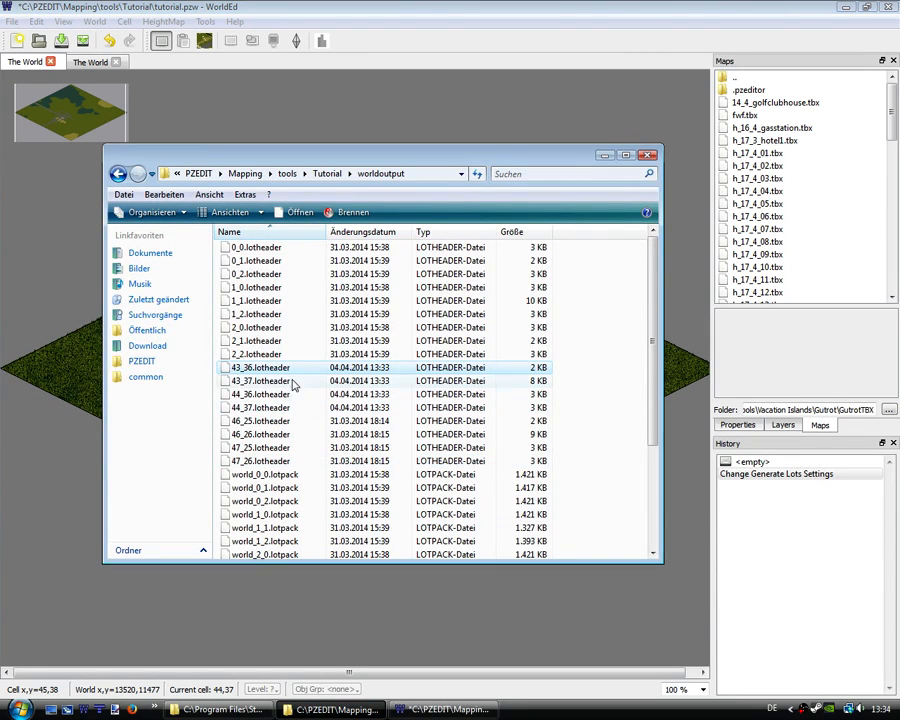
pyautogui.moveTo(280, 381)
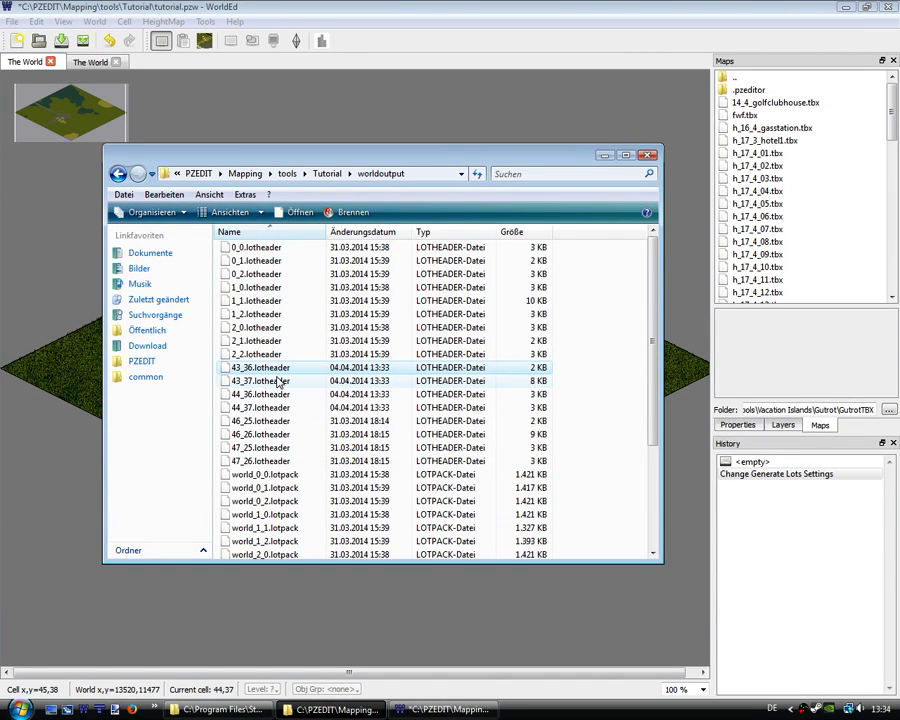
pyautogui.click(258, 407)
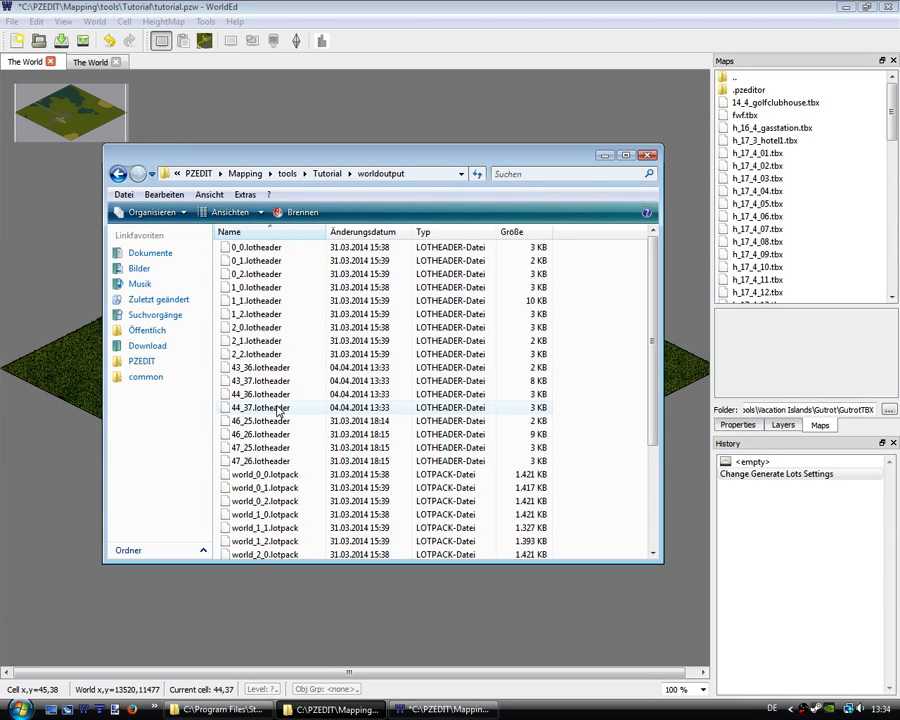